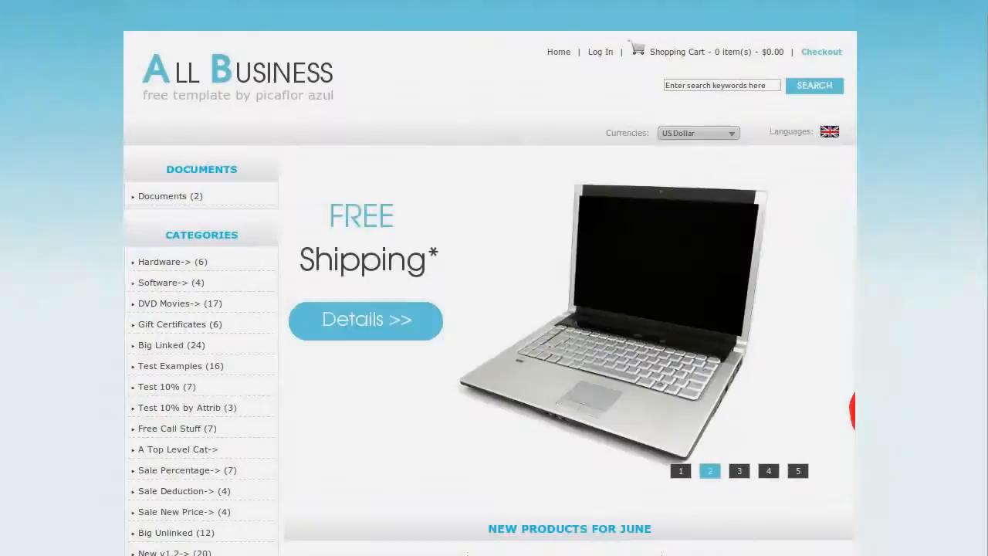
- Browse the storefront Categories sidebox, then return to the Zen Cart admin dashboard
{"action": "left_click", "coordinate": [738, 470]}
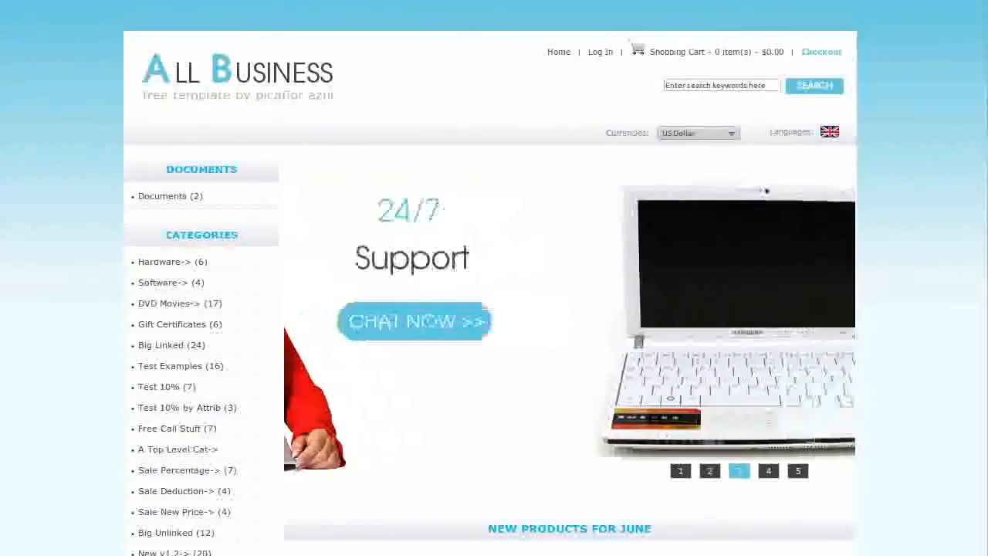
{"action": "left_click", "coordinate": [767, 470]}
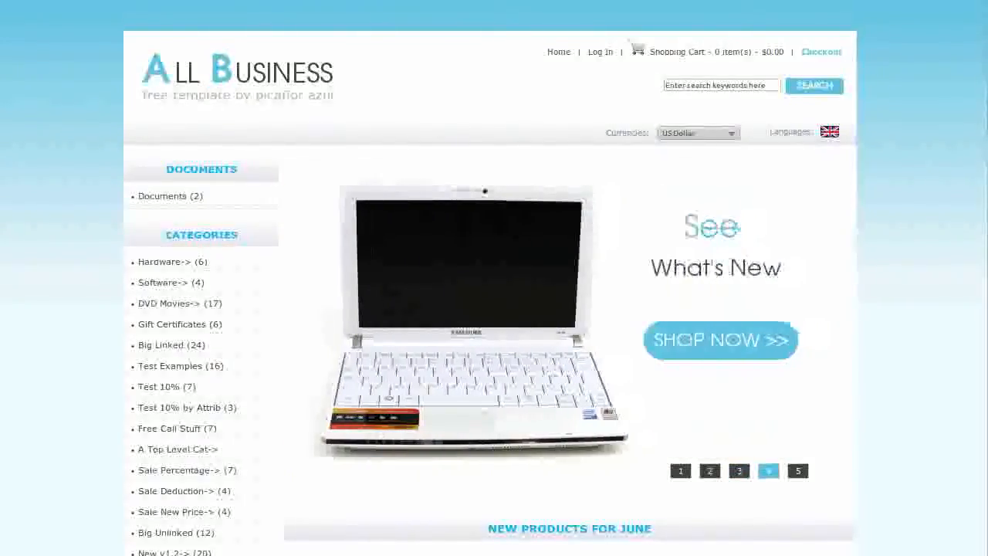
{"action": "left_click", "coordinate": [797, 470]}
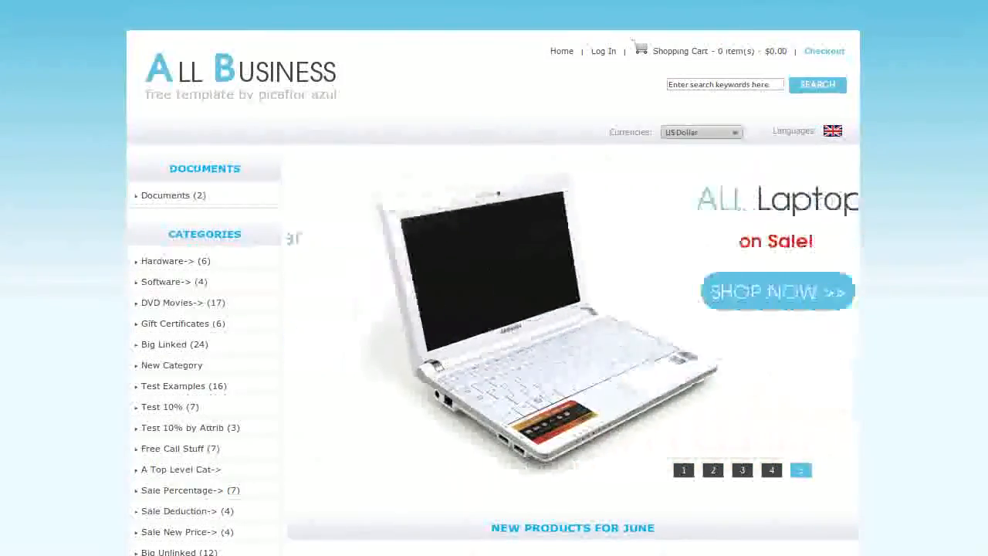
{"action": "left_click", "coordinate": [682, 469]}
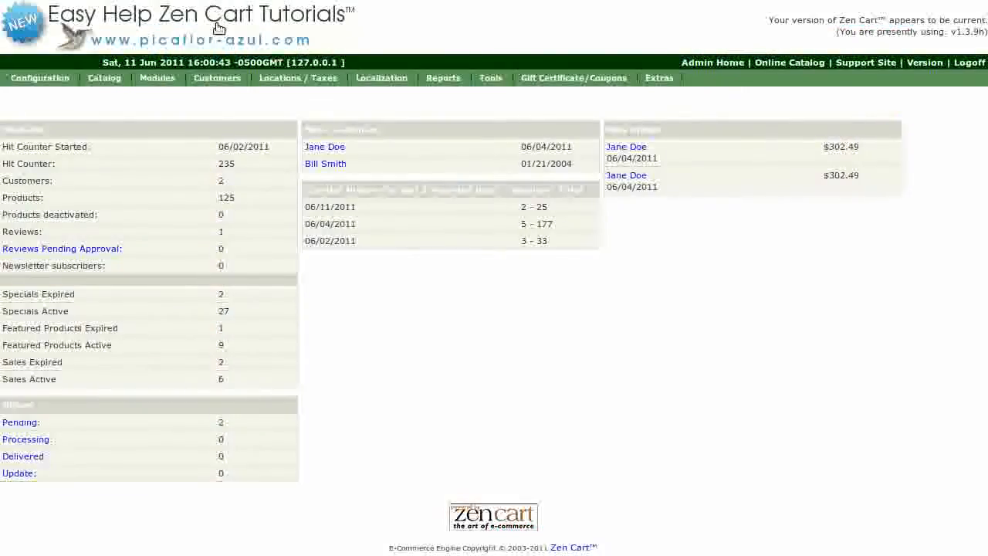
- Go to Catalog > Categories/Products and scroll to the bottom of the category list
{"action": "left_click", "coordinate": [105, 77]}
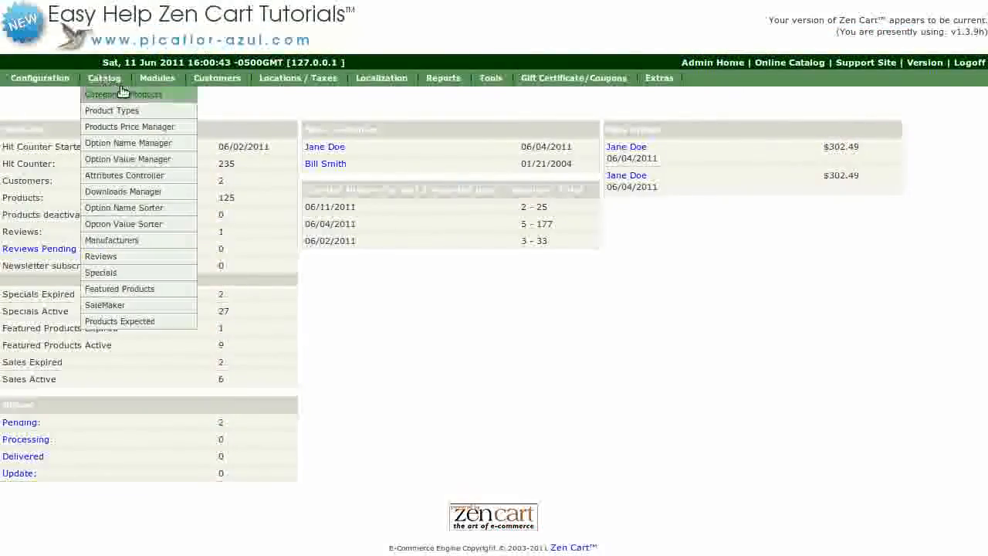
{"action": "left_click", "coordinate": [123, 94]}
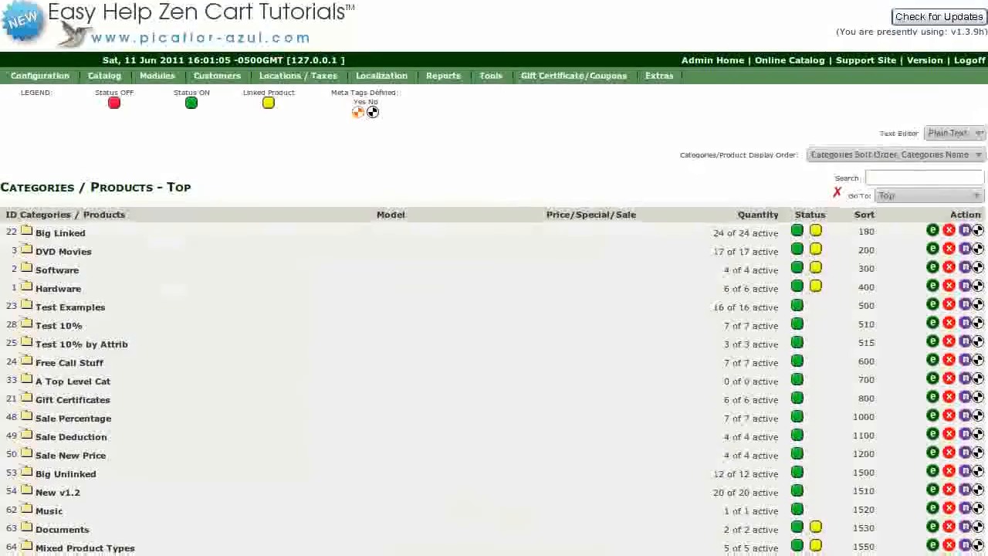
{"action": "scroll", "scroll_direction": "down", "scroll_amount": 3}
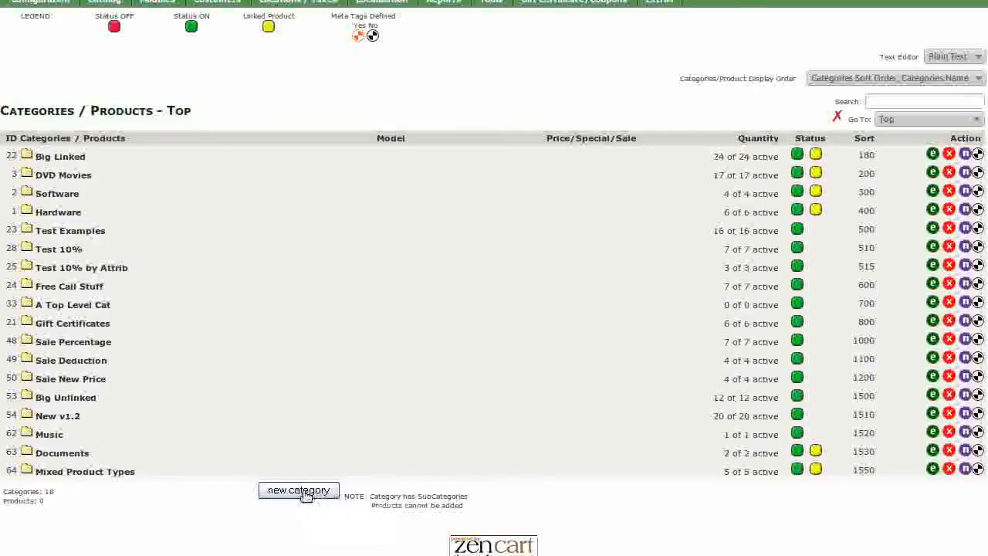
- Begin a new top-level category and enter 'New Category' as its name
{"action": "left_click", "coordinate": [298, 490]}
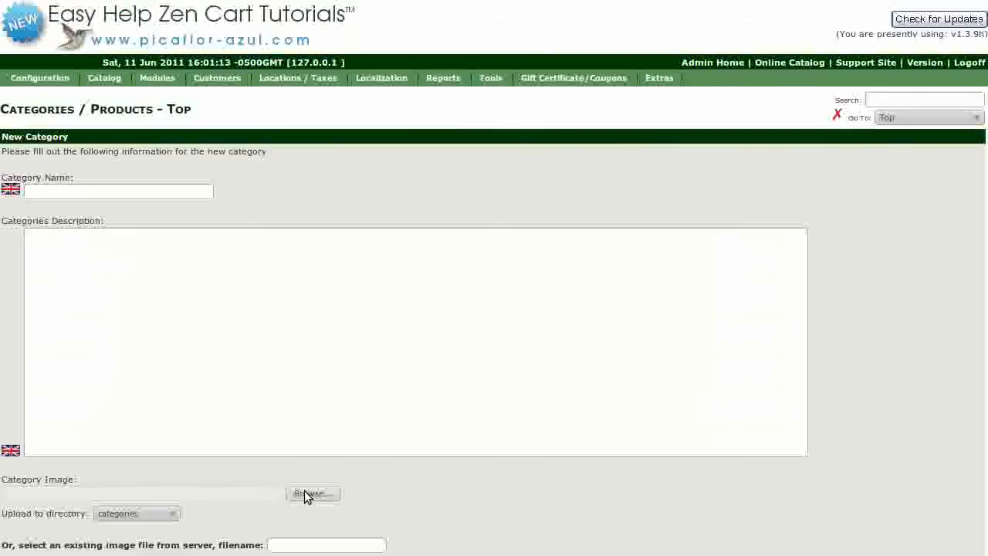
{"action": "scroll", "scroll_direction": "down", "scroll_amount": 3}
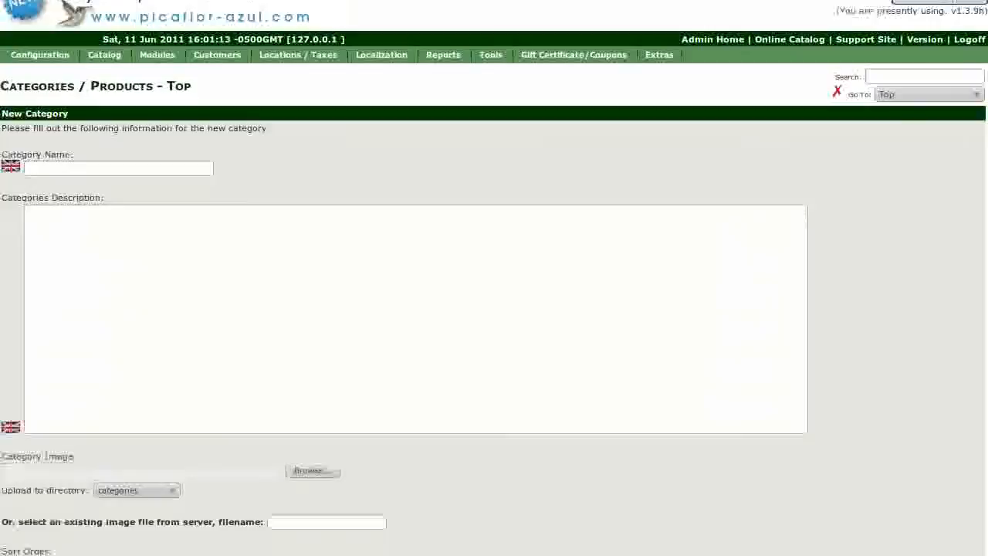
{"action": "scroll", "scroll_direction": "down", "scroll_amount": 3}
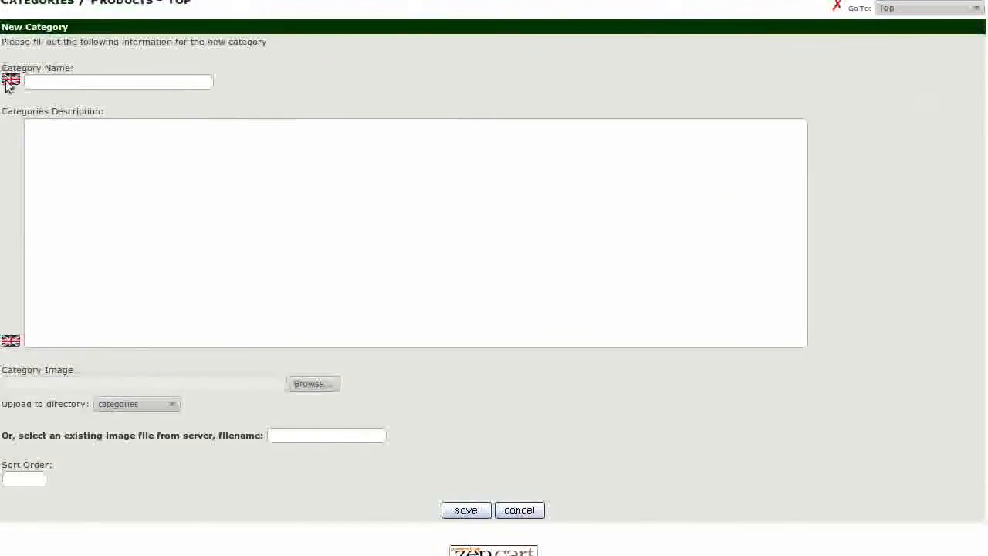
{"action": "left_click", "coordinate": [118, 81]}
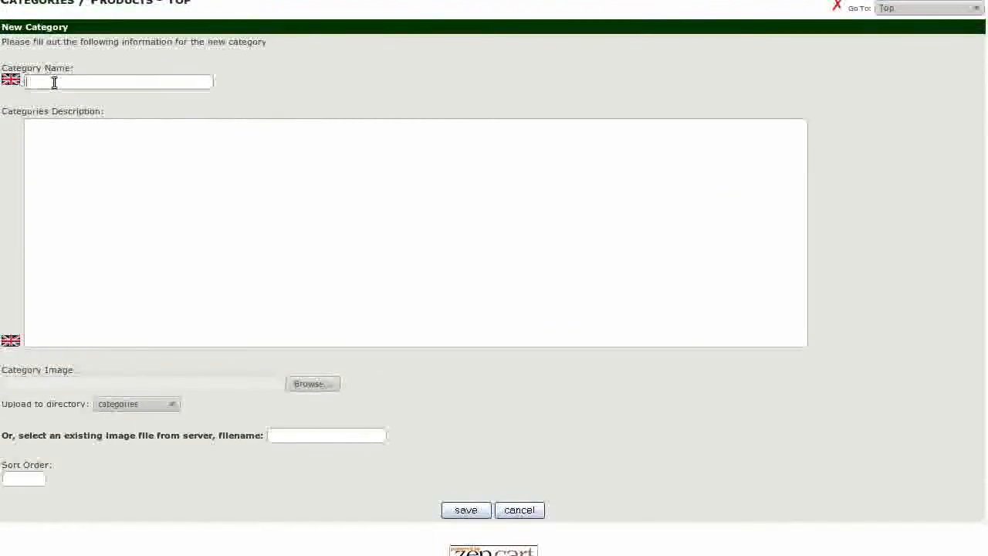
{"action": "type", "text": "n"}
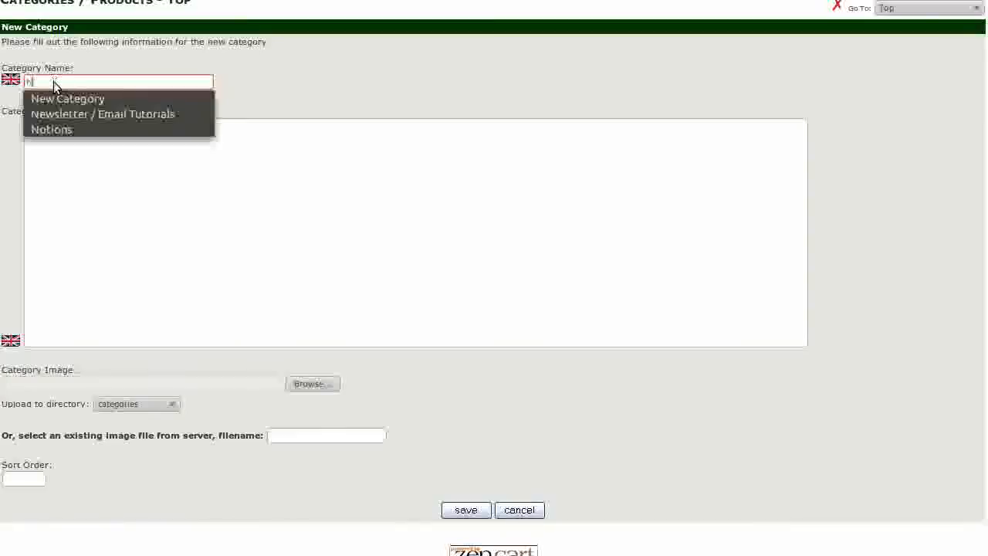
{"action": "left_click", "coordinate": [68, 98]}
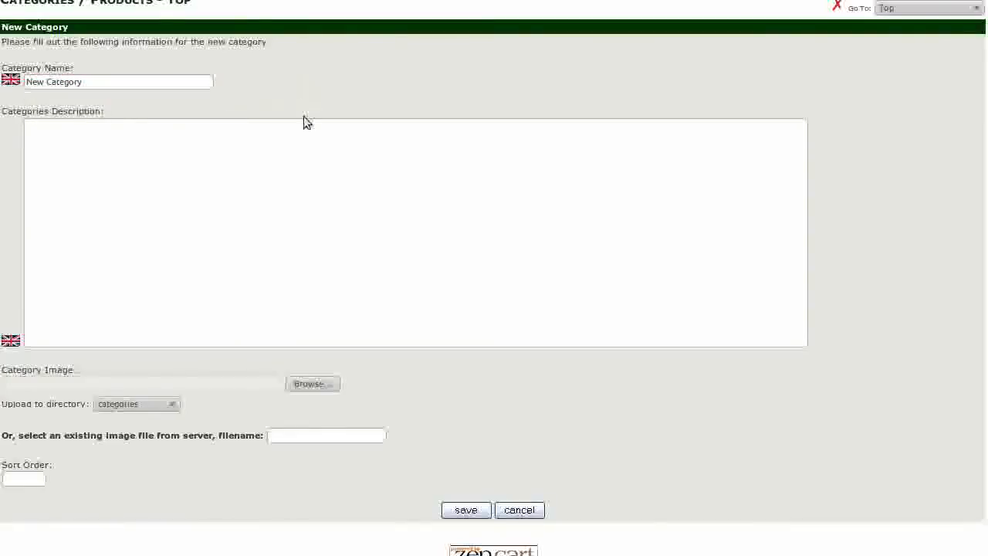
- Enter 'Short category description.' in the Categories Description box
{"action": "left_click", "coordinate": [305, 162]}
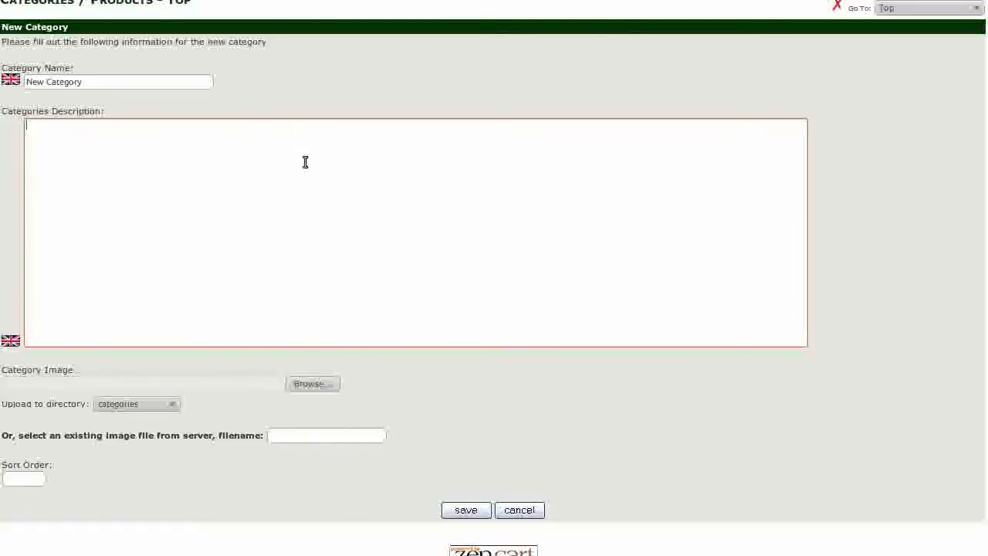
{"action": "type", "text": "Short category"}
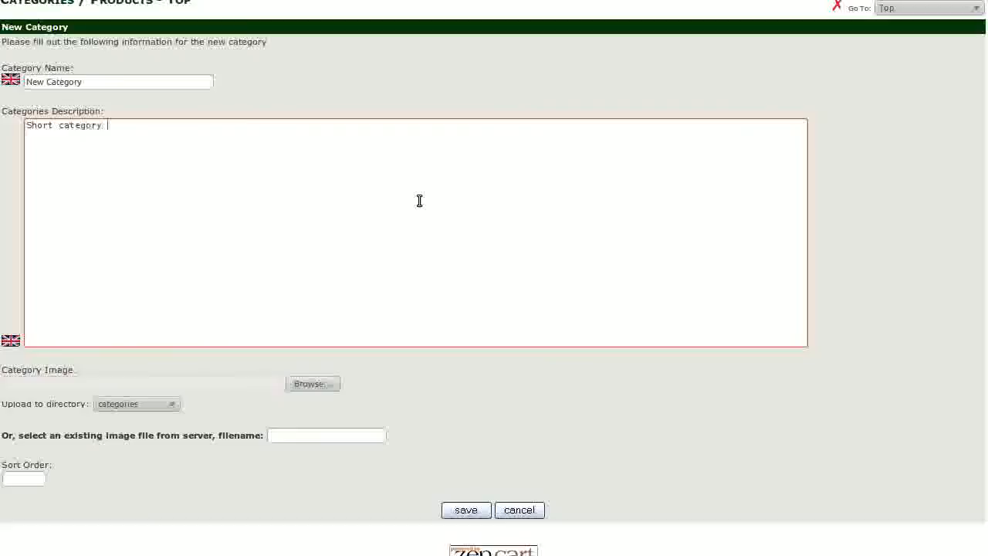
{"action": "type", "text": "descrip"}
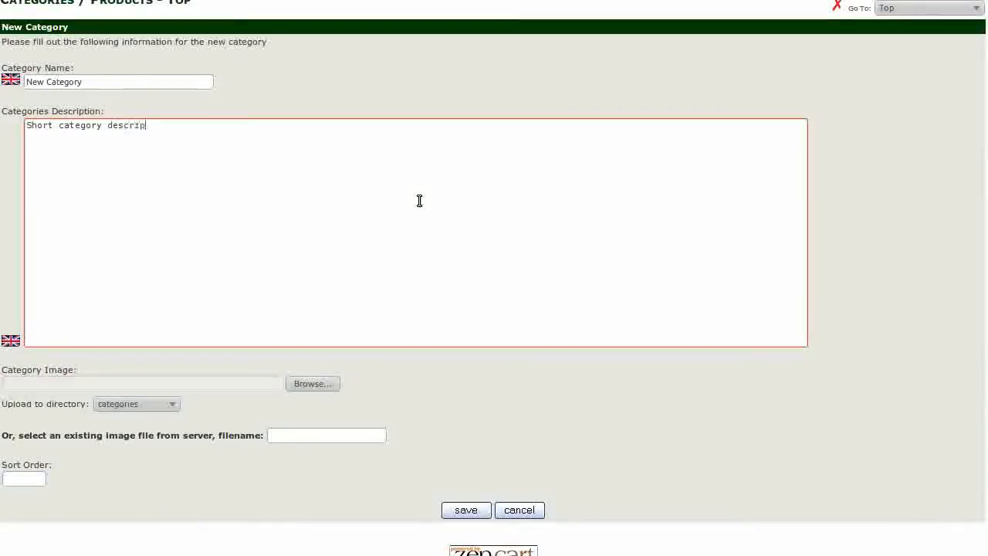
{"action": "type", "text": "tion."}
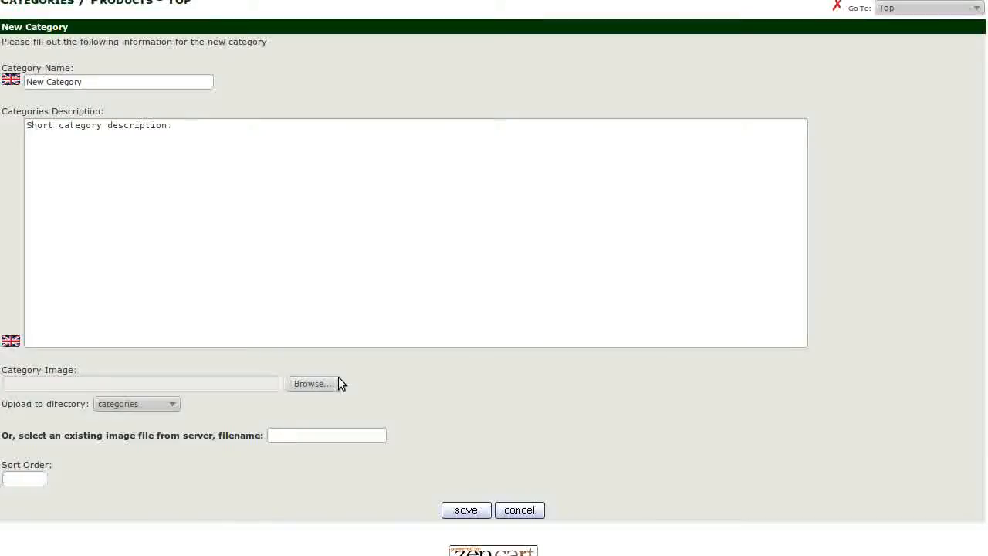
{"action": "mouse_move", "coordinate": [333, 383]}
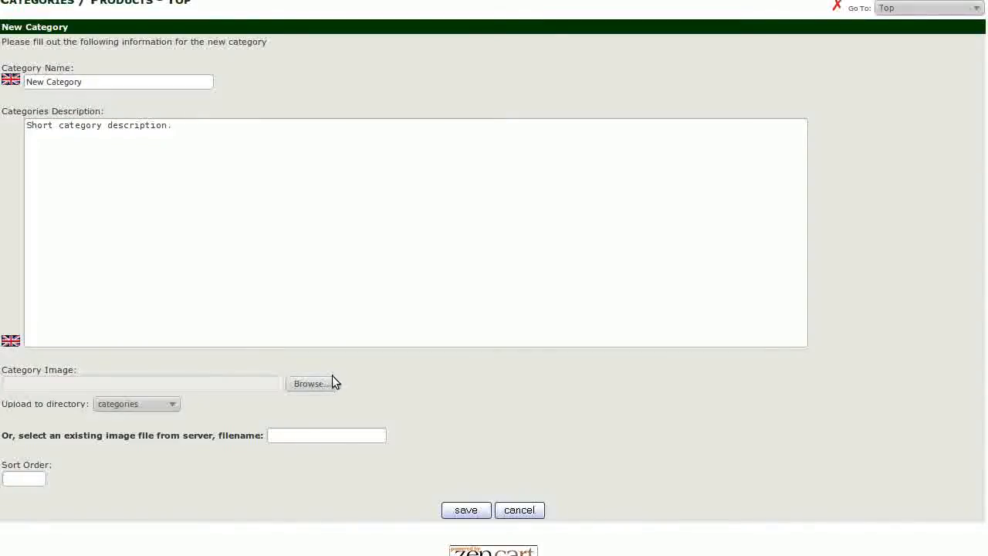
{"action": "mouse_move", "coordinate": [329, 388]}
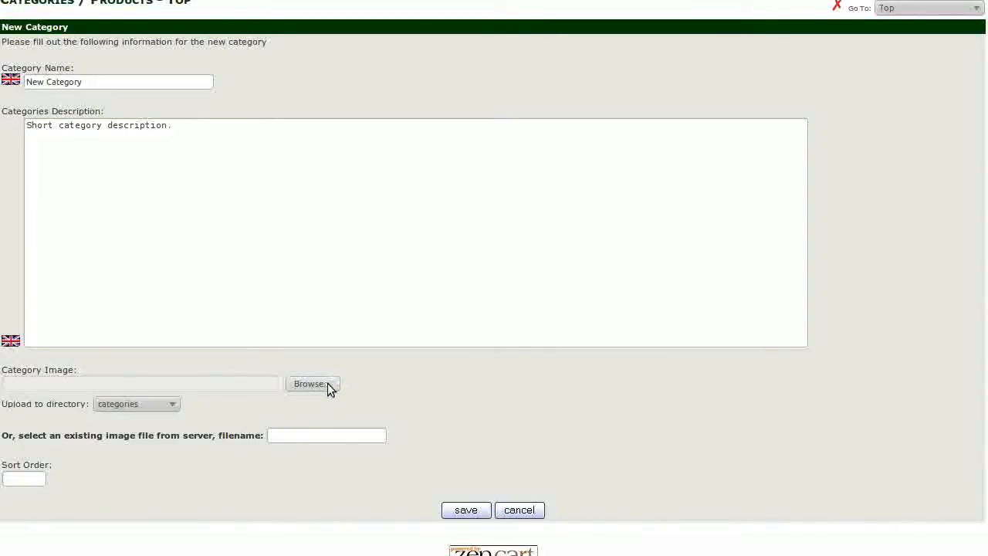
{"action": "mouse_move", "coordinate": [171, 408]}
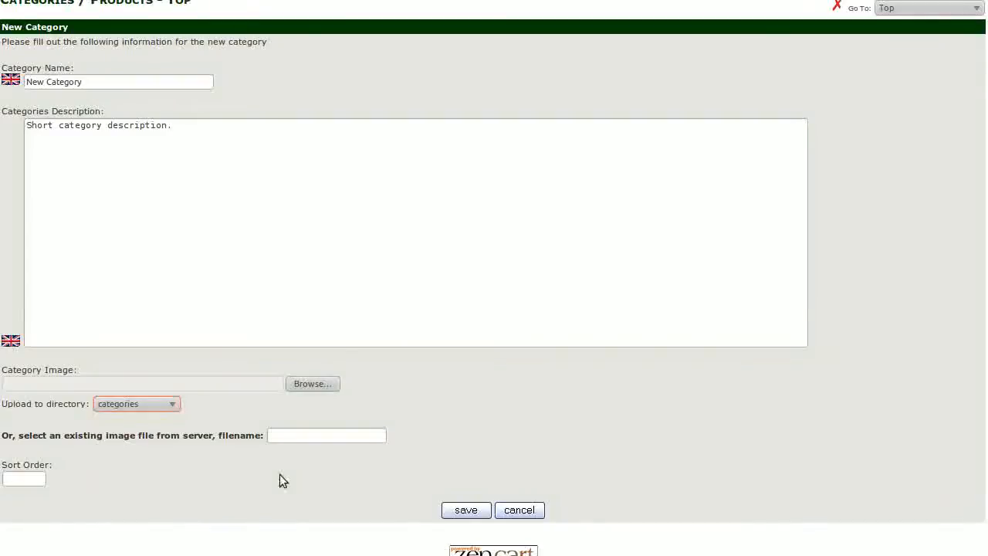
- Select the Sort Order field on the new-category form
{"action": "left_click", "coordinate": [23, 478]}
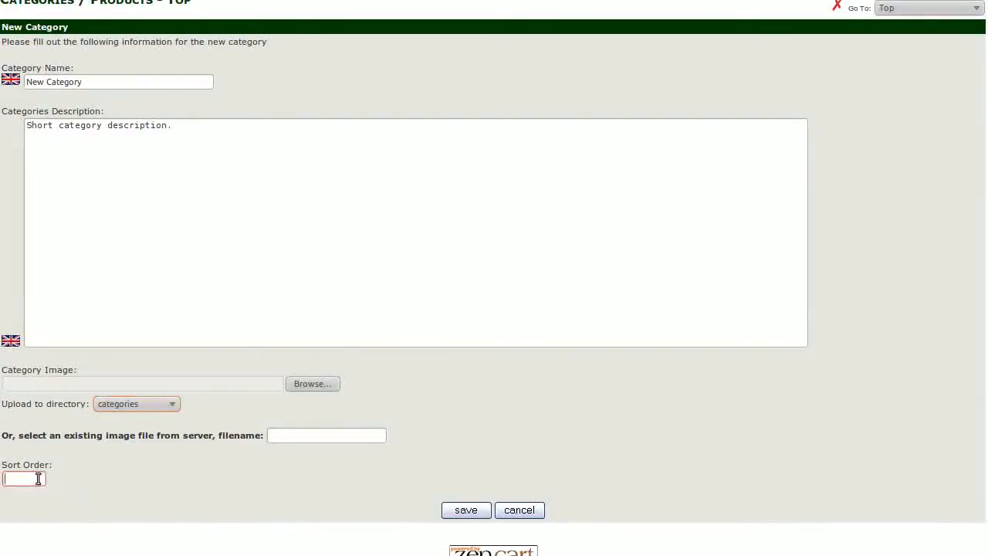
{"action": "mouse_move", "coordinate": [173, 491]}
{"action": "type", "text": "10"}
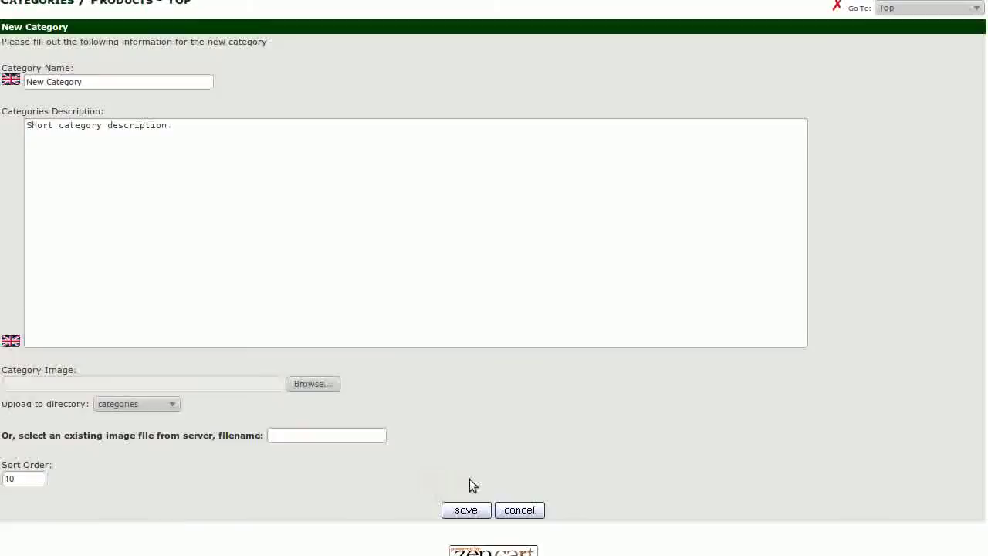
{"action": "mouse_move", "coordinate": [485, 488]}
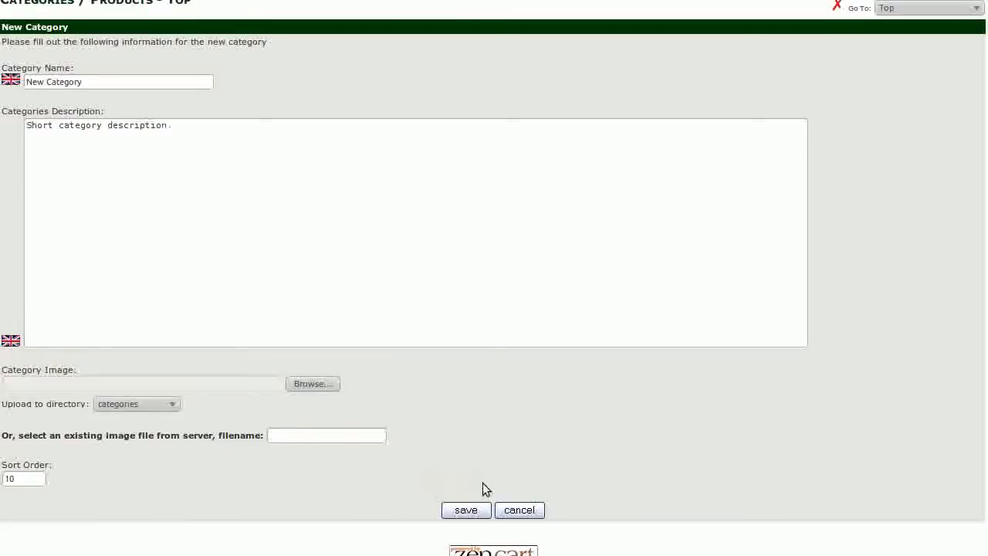
{"action": "mouse_move", "coordinate": [727, 422]}
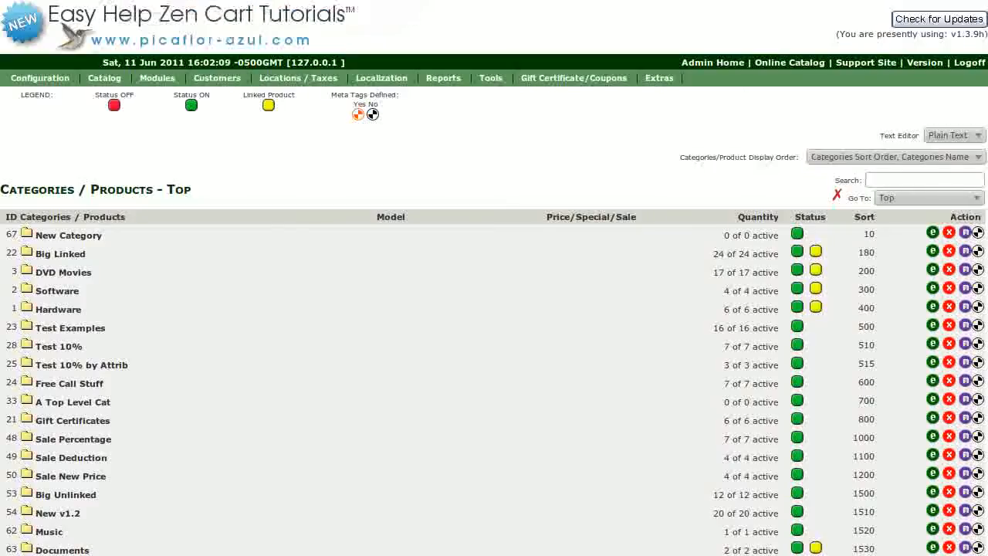
- Save New Category and confirm it appears first in the storefront Categories sidebox
{"action": "left_click", "coordinate": [788, 62]}
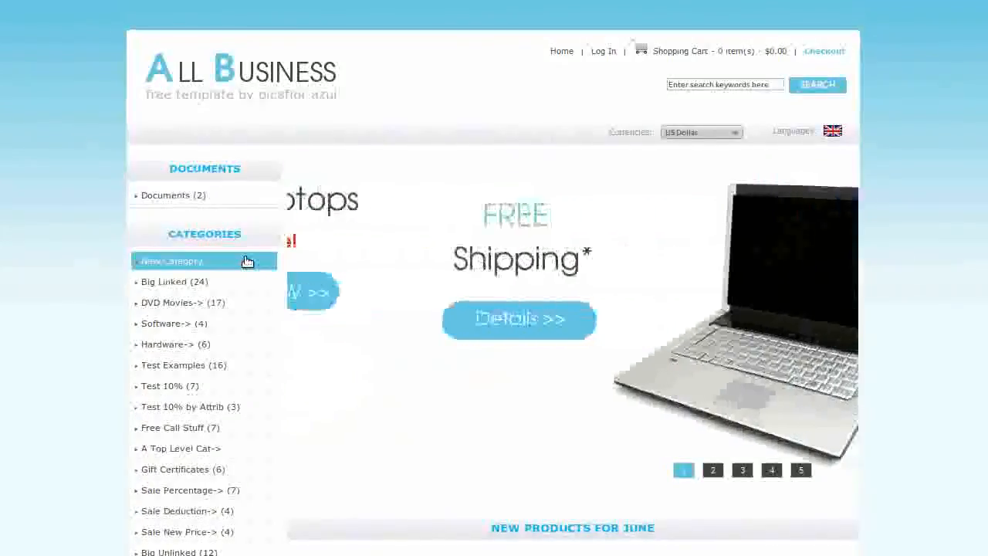
{"action": "left_click", "coordinate": [711, 469]}
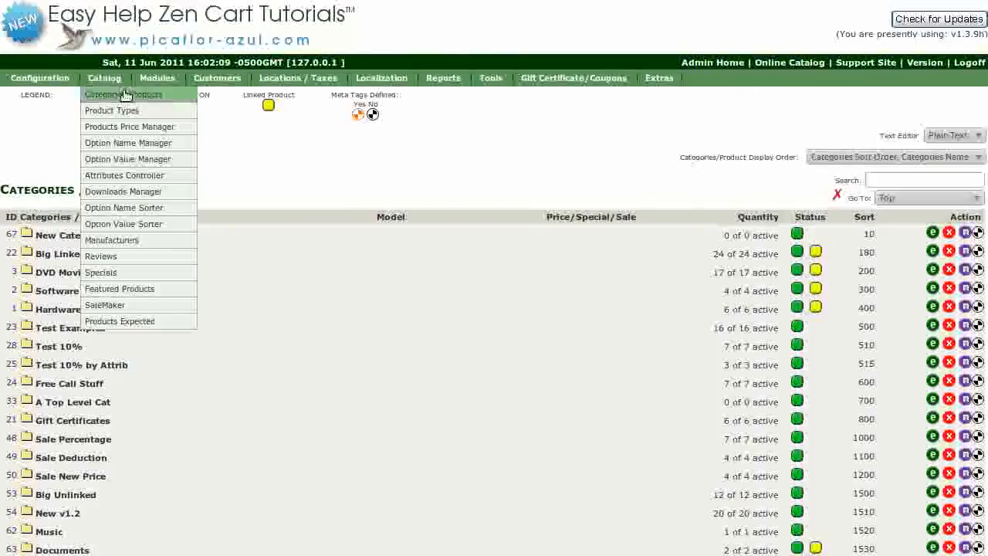
- Open the New Category folder in Categories/Products and start a new subcategory form
{"action": "left_click", "coordinate": [426, 261]}
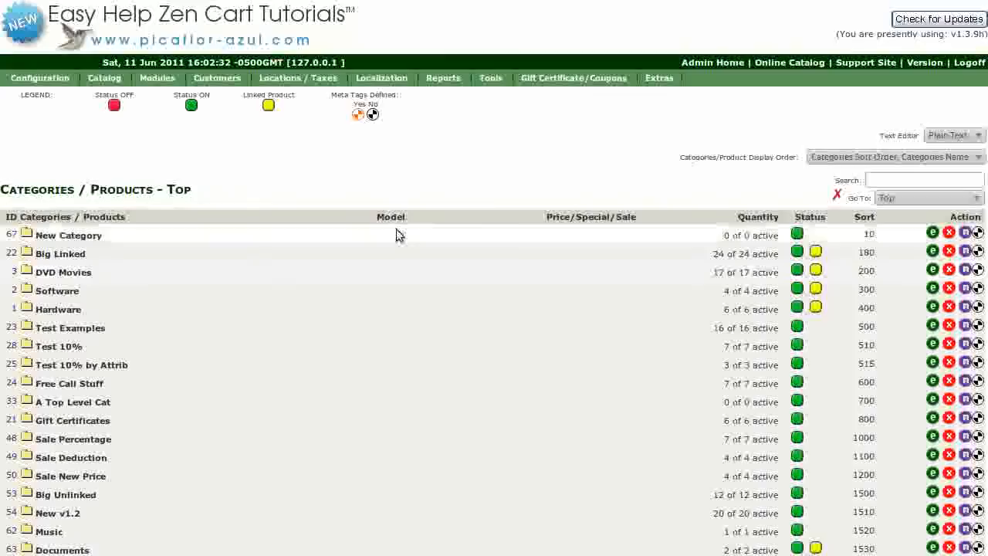
{"action": "left_click", "coordinate": [68, 235]}
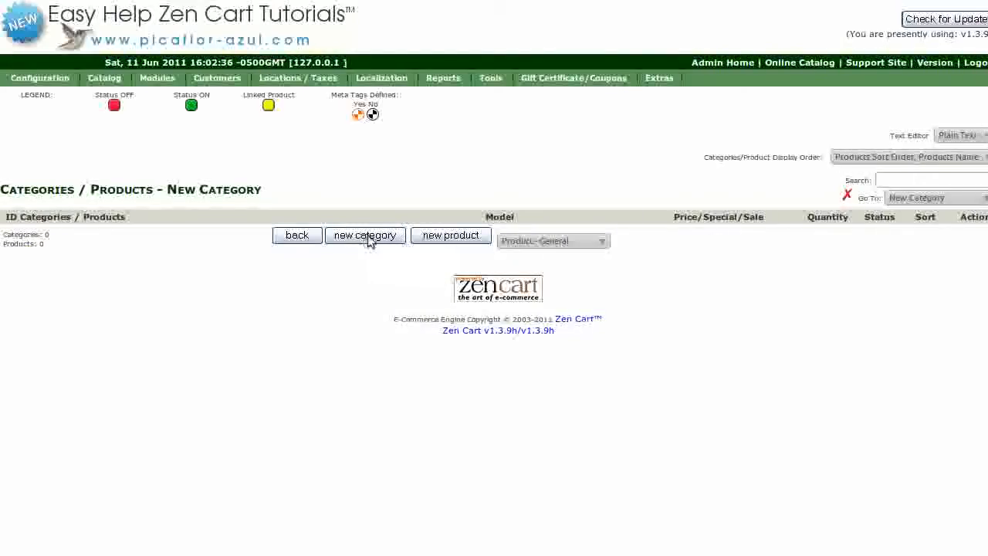
{"action": "left_click", "coordinate": [364, 235]}
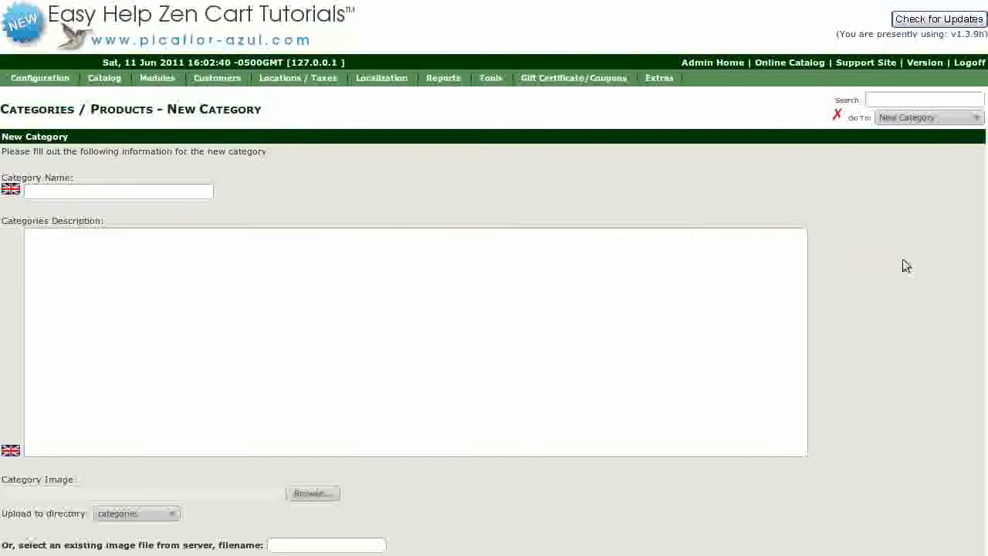
{"action": "mouse_move", "coordinate": [921, 273]}
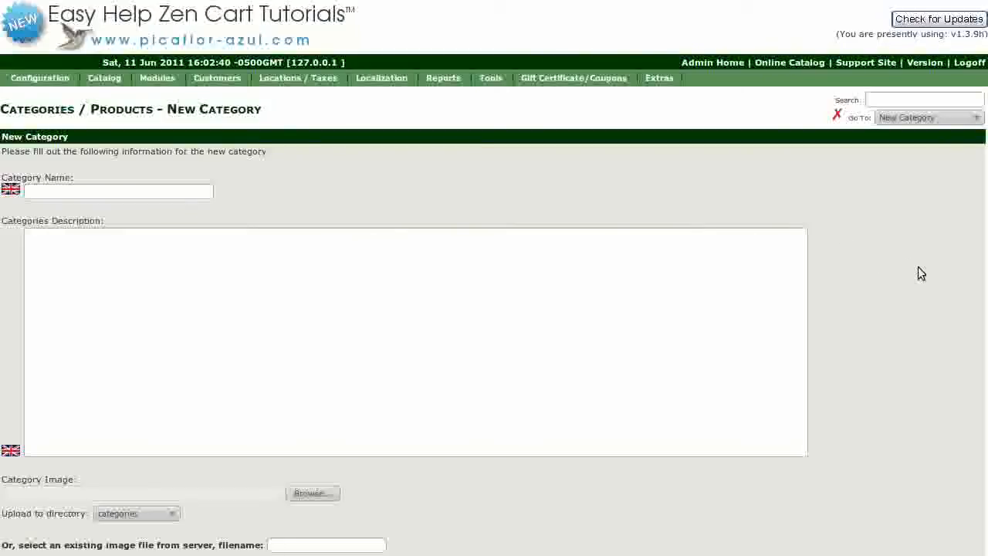